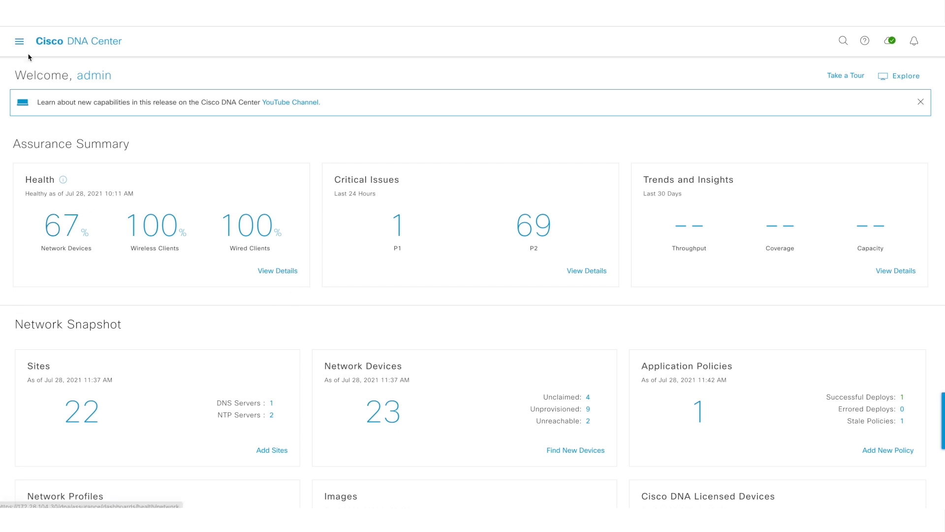
- Navigate from the main menu through Assurance to the PoE dashboard
left_click(19, 41)
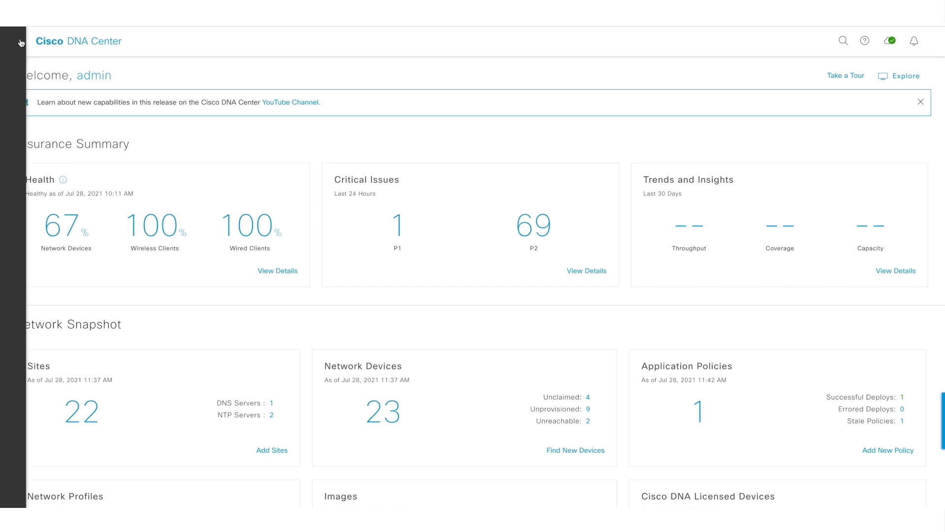
left_click(20, 40)
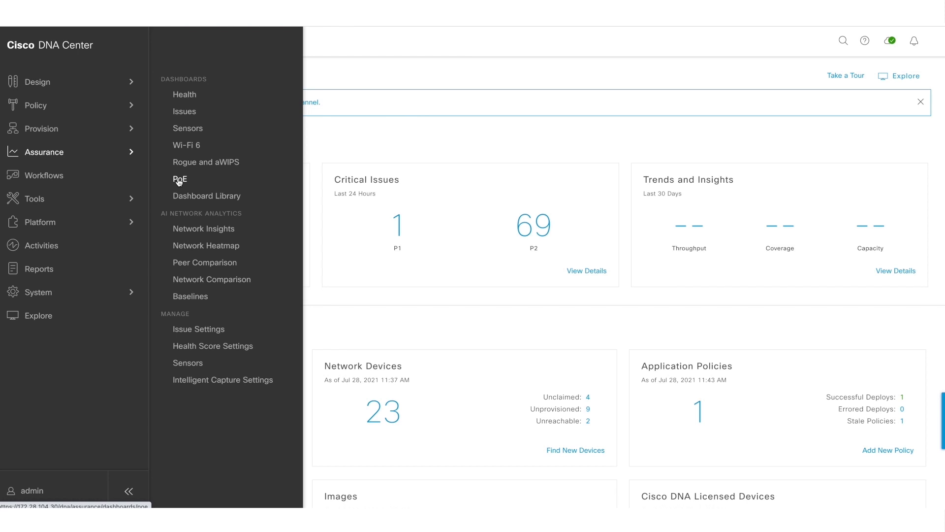
left_click(179, 179)
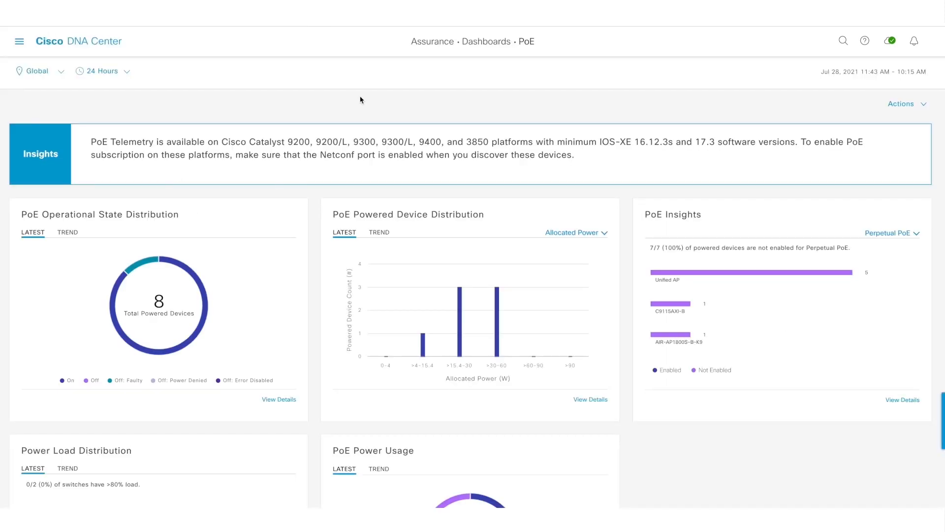
mouse_move(90, 106)
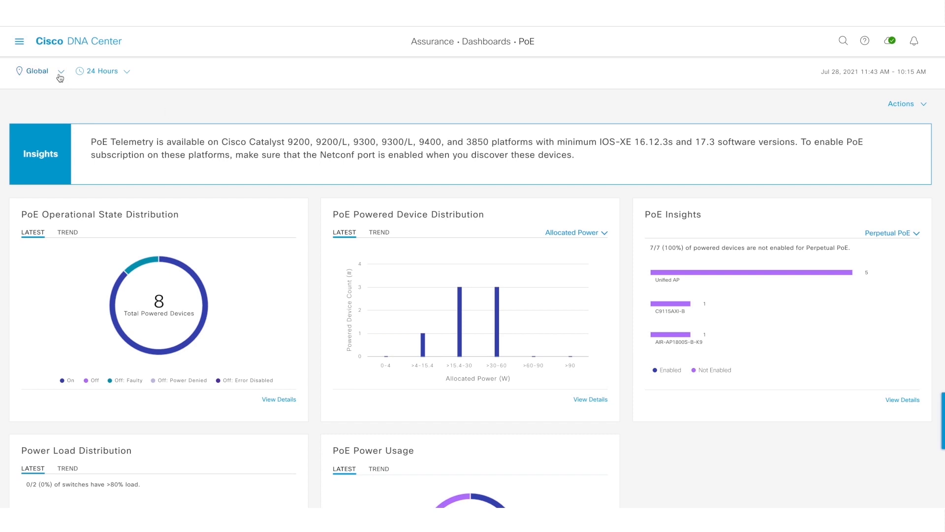
left_click(60, 71)
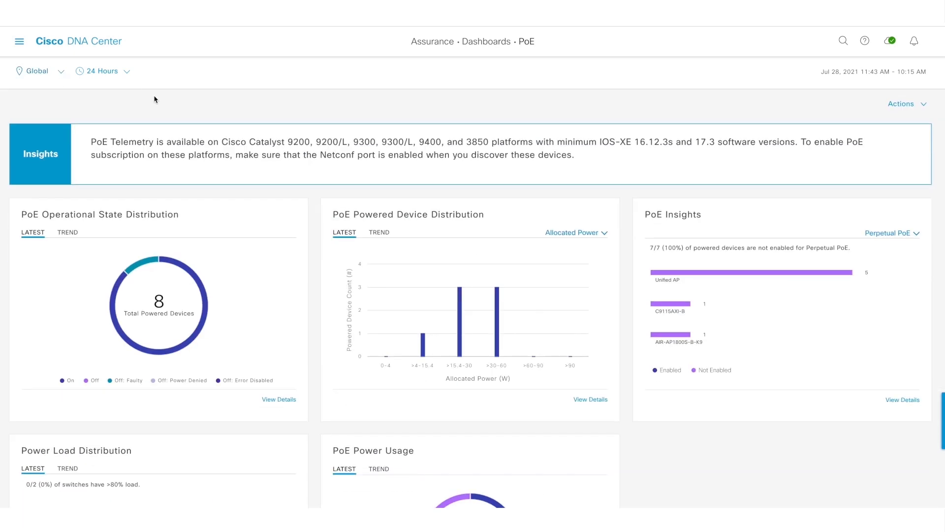
left_click(96, 71)
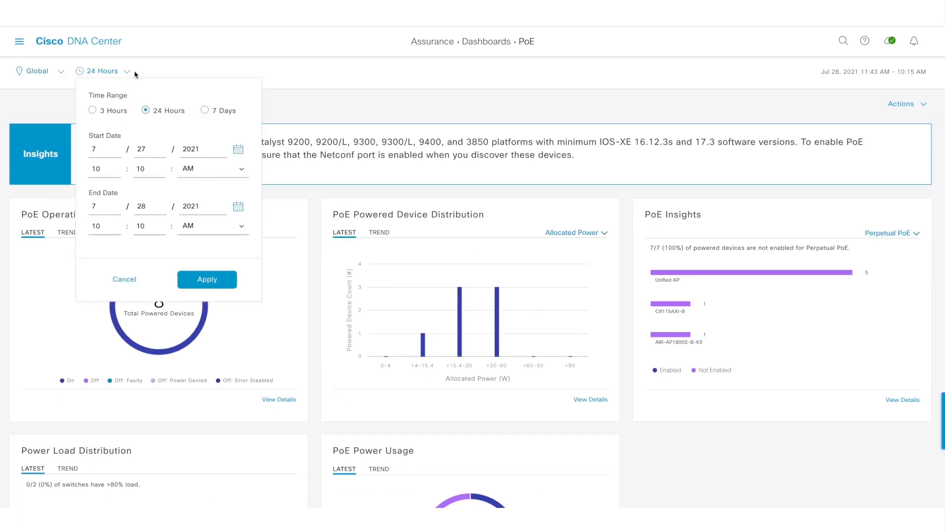
mouse_move(191, 66)
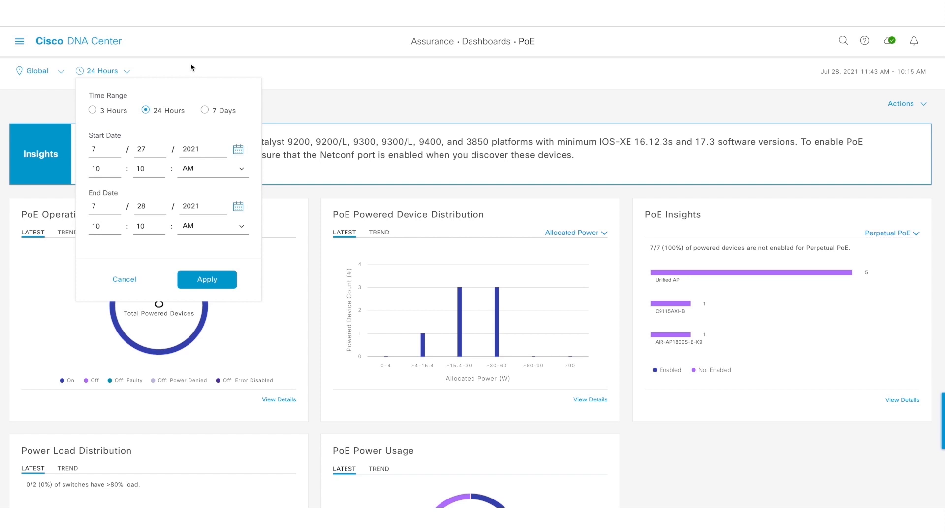
left_click(207, 279)
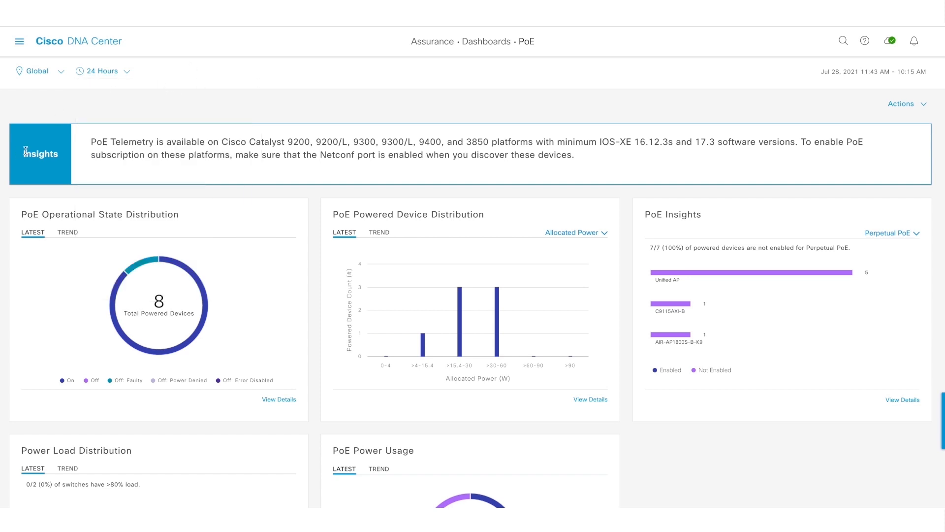
mouse_move(98, 178)
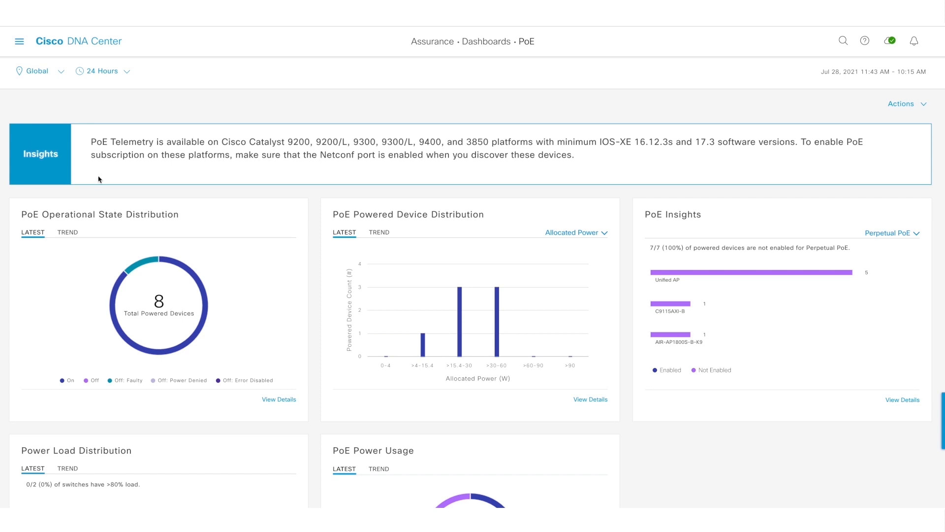
mouse_move(290, 140)
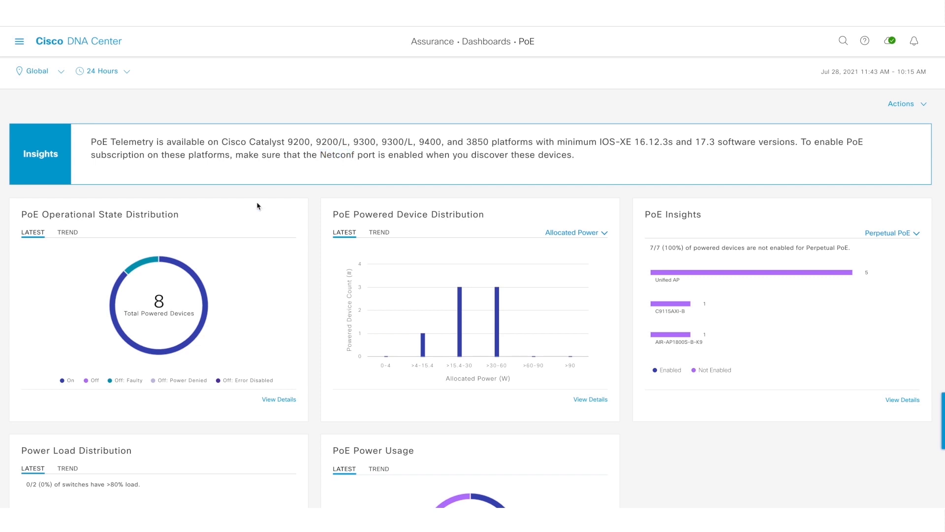
- Scroll the PoE dashboard down to the Power Load Distribution and PoE Power Usage panels
scroll("down", 3)
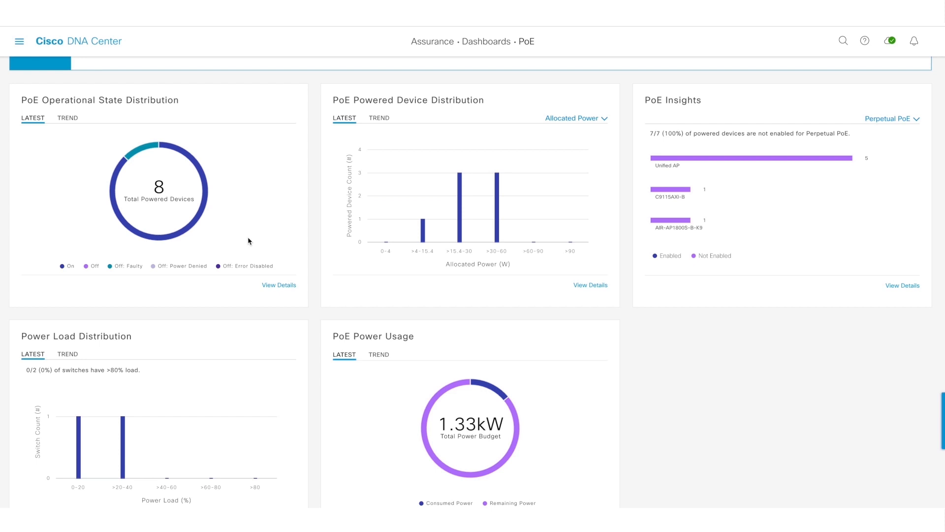
mouse_move(68, 230)
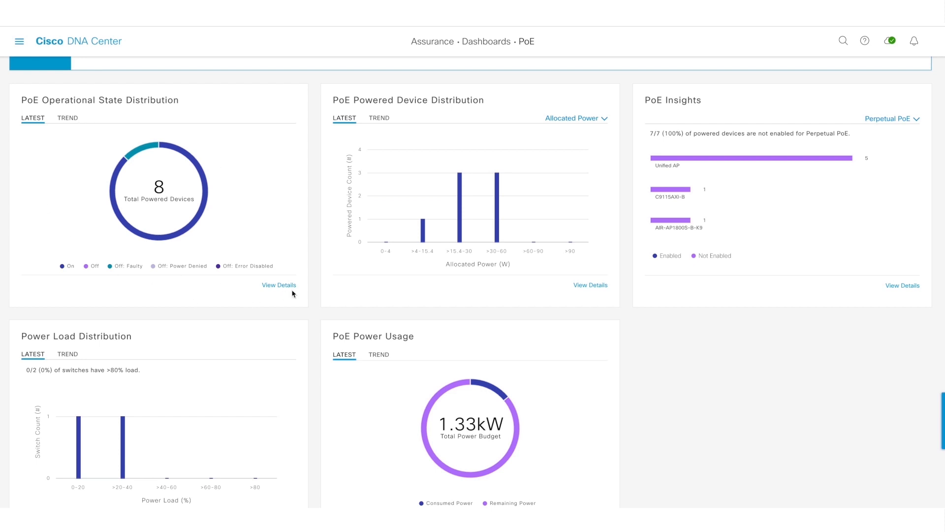
mouse_move(278, 290)
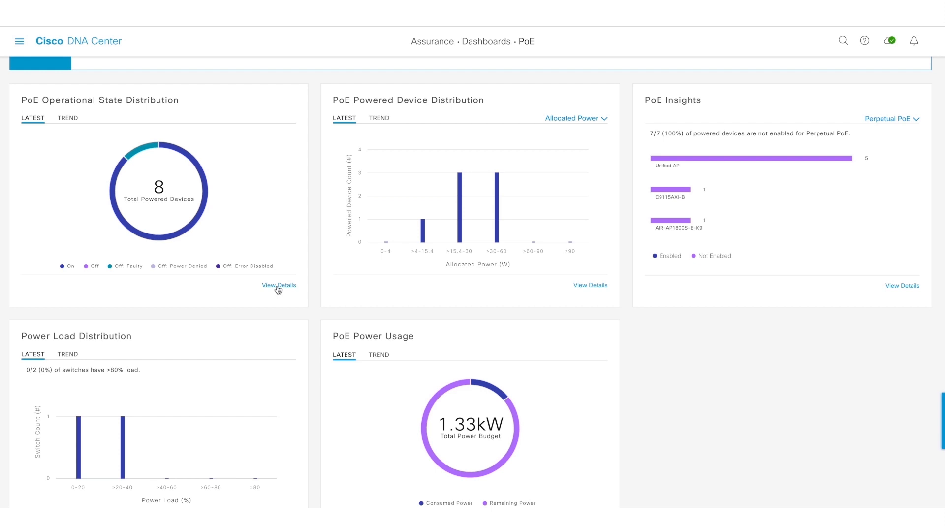
- View the Operational State Distribution detail table, highlighting the AIR-AP1800S-B-K9 off-faulty device
left_click(279, 284)
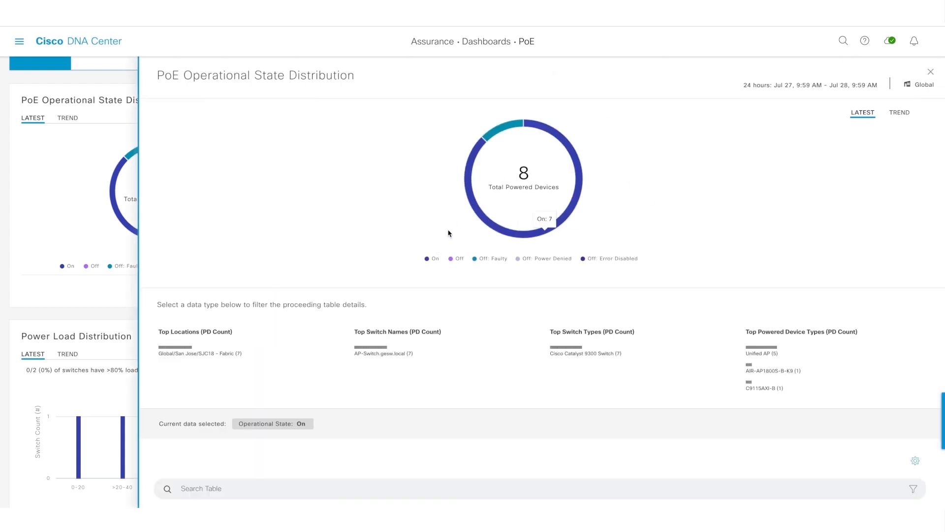
scroll("down", 3)
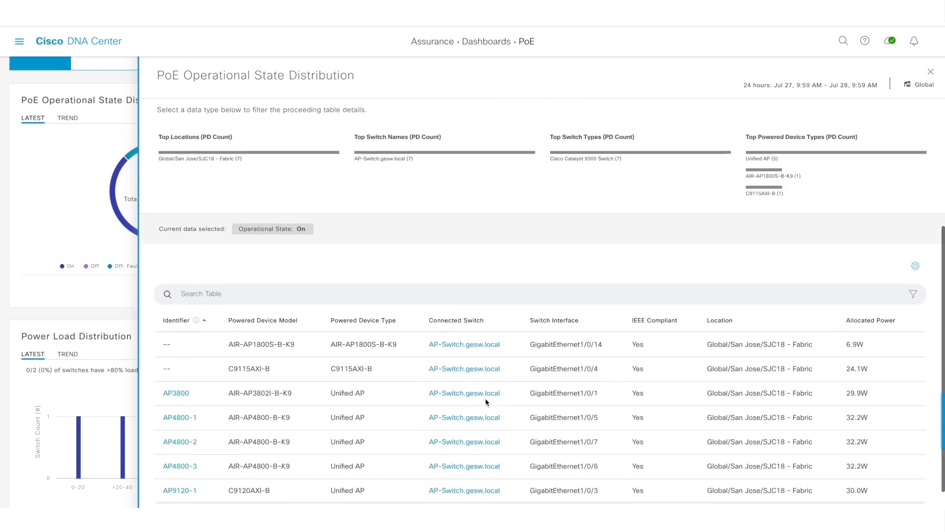
double_click(260, 345)
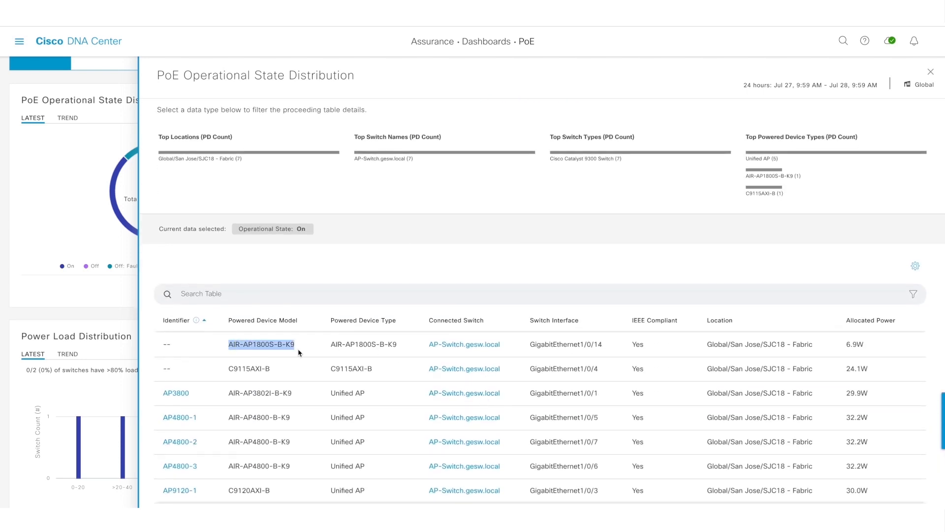
mouse_move(283, 351)
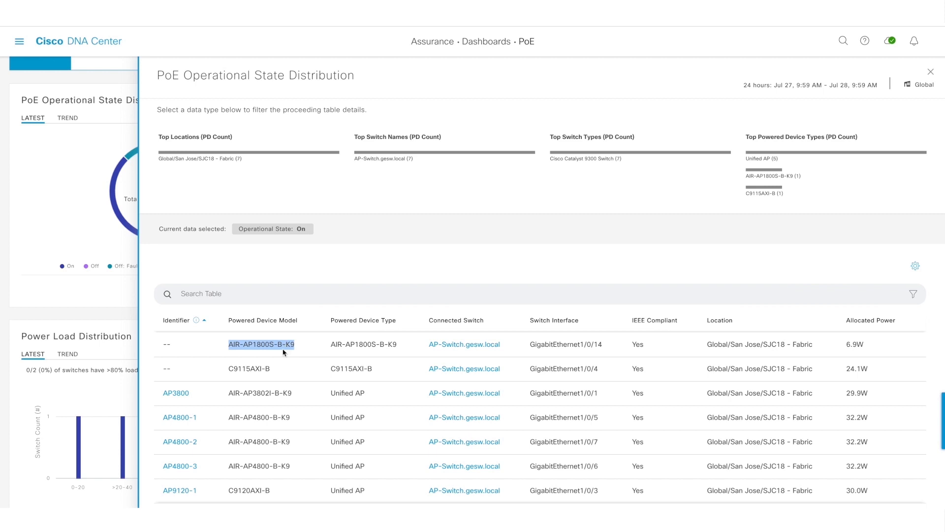
mouse_move(341, 345)
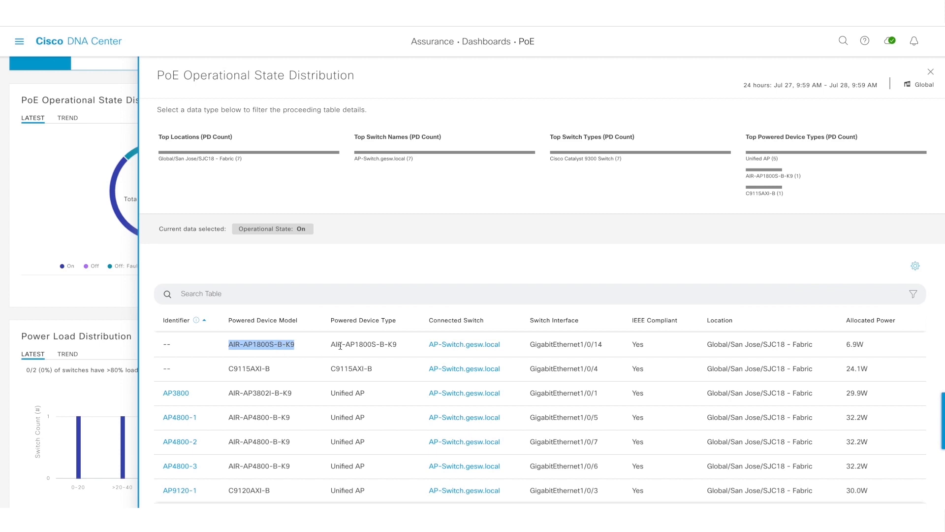
mouse_move(482, 337)
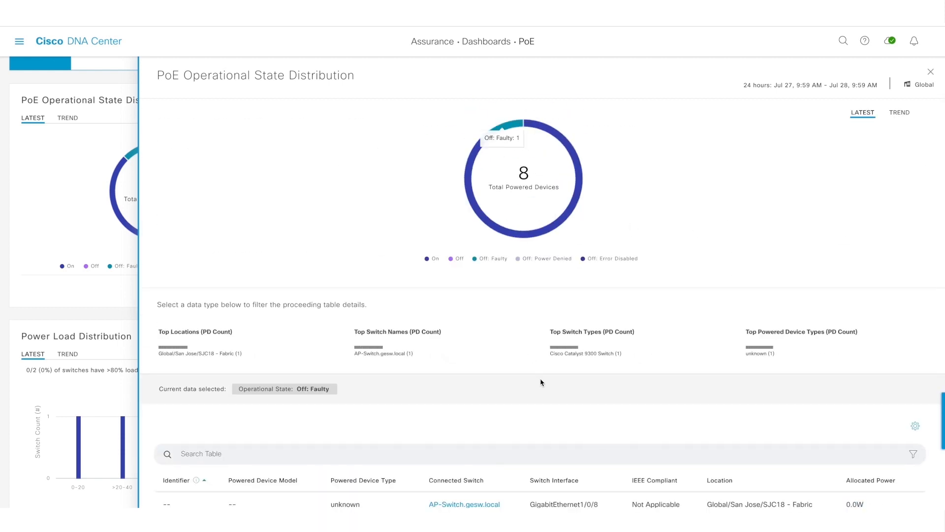
scroll("down", 3)
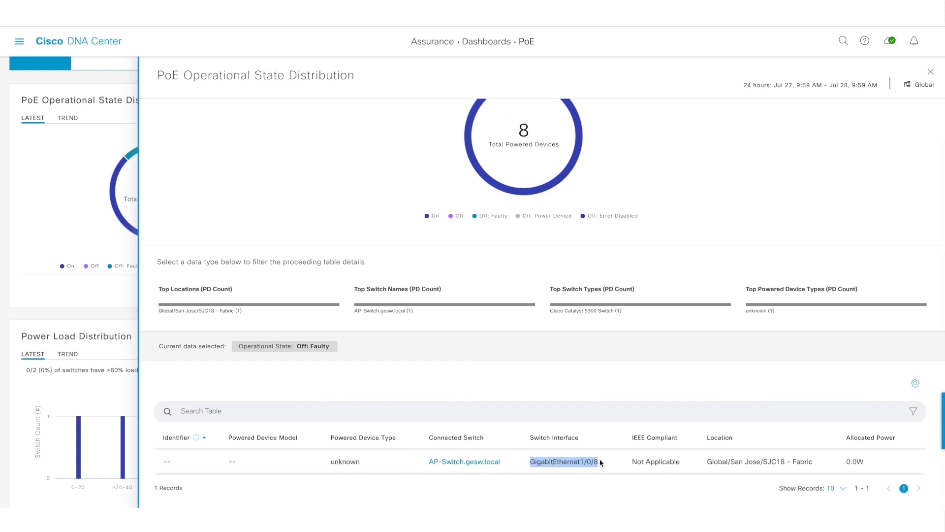
mouse_move(744, 463)
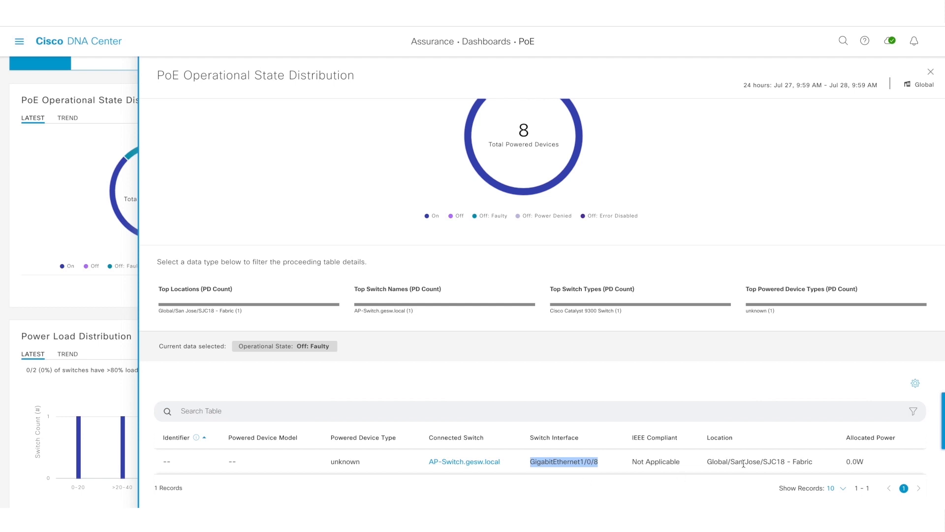
scroll("up", 3)
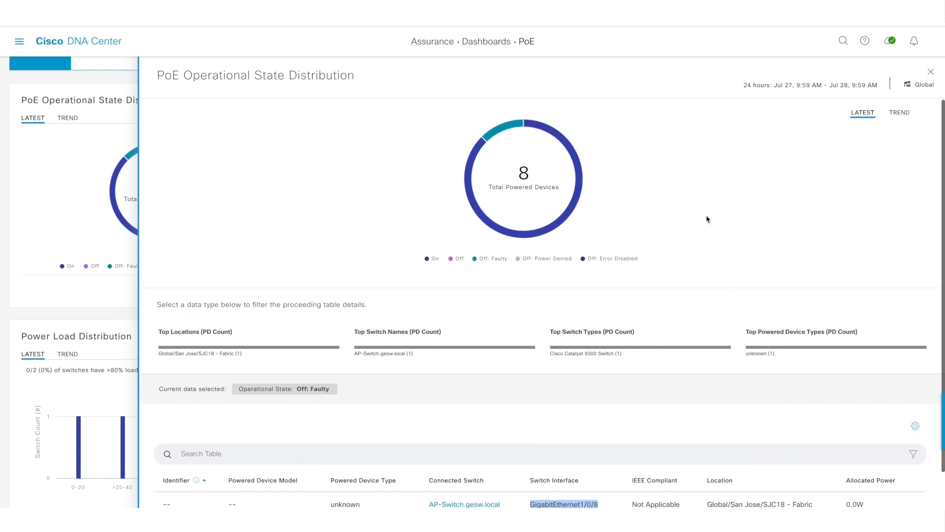
mouse_move(900, 112)
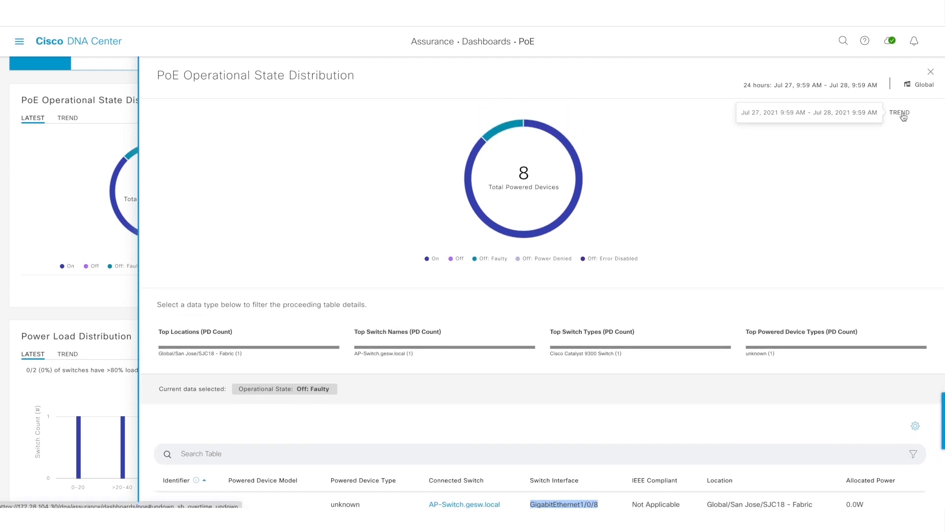
- Switch the operational state detail to its 24-hour device-state trend chart
left_click(899, 113)
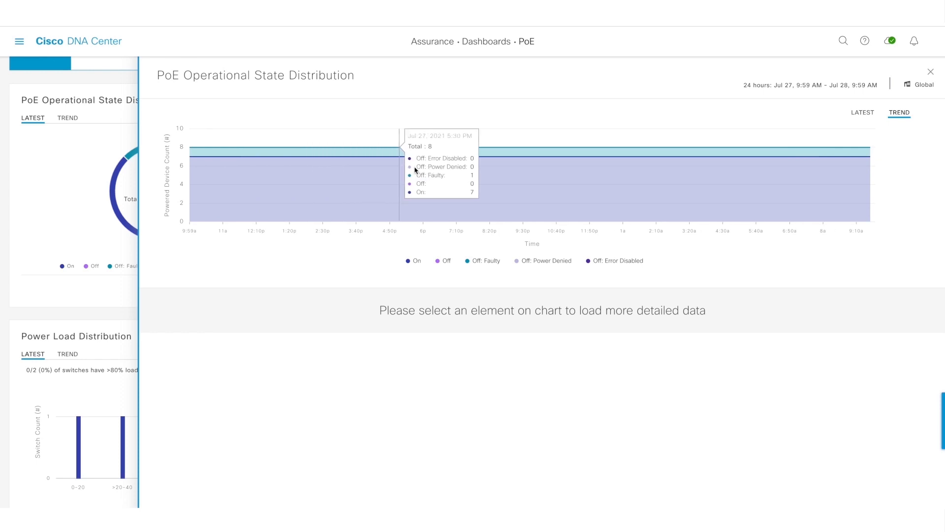
mouse_move(932, 72)
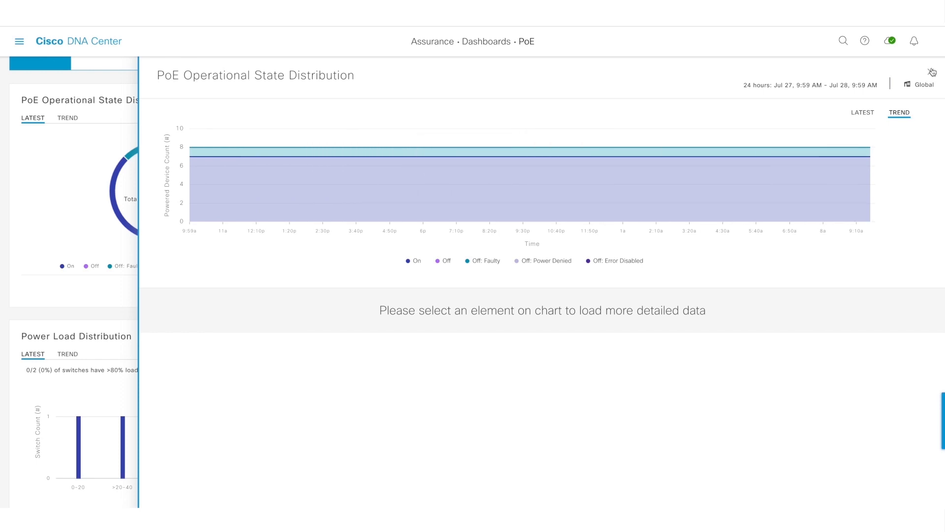
- Review the Powered Device Distribution detail for the three devices allocated 15.4–30 W, then return to the dashboard
left_click(932, 72)
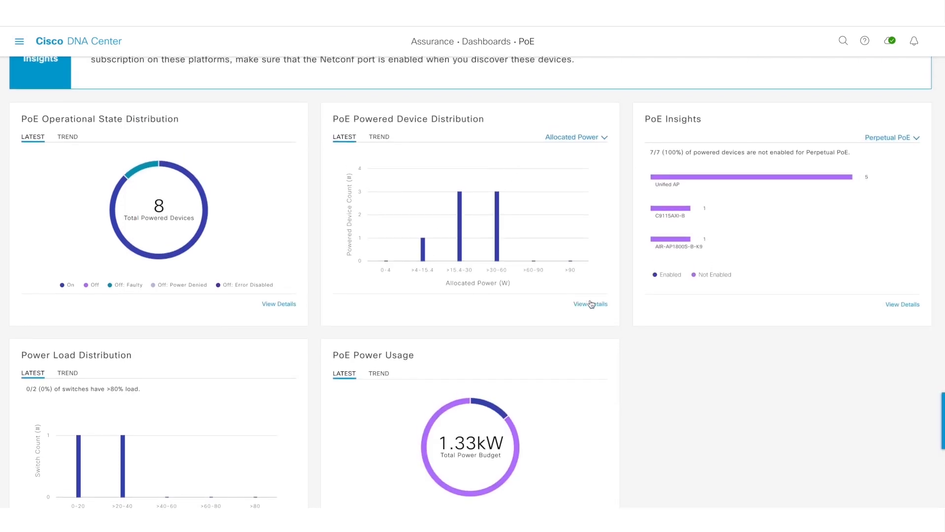
left_click(590, 304)
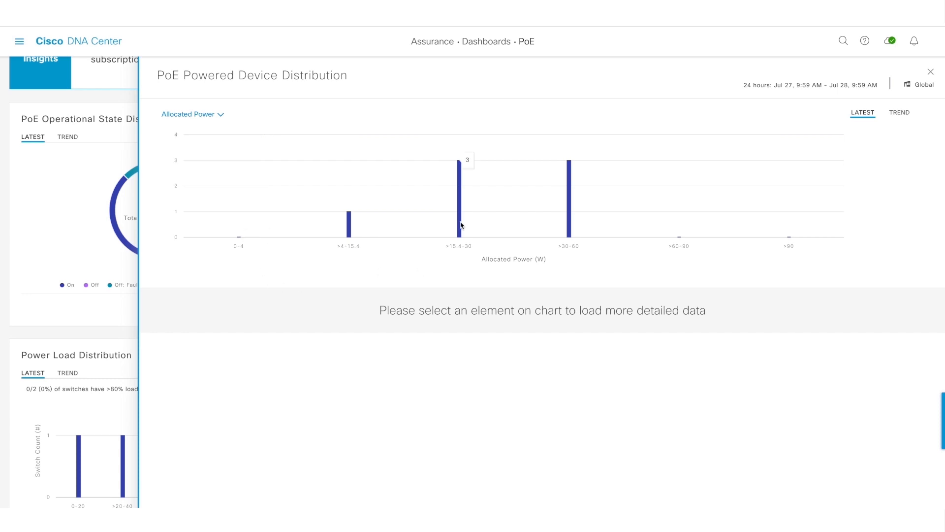
left_click(460, 199)
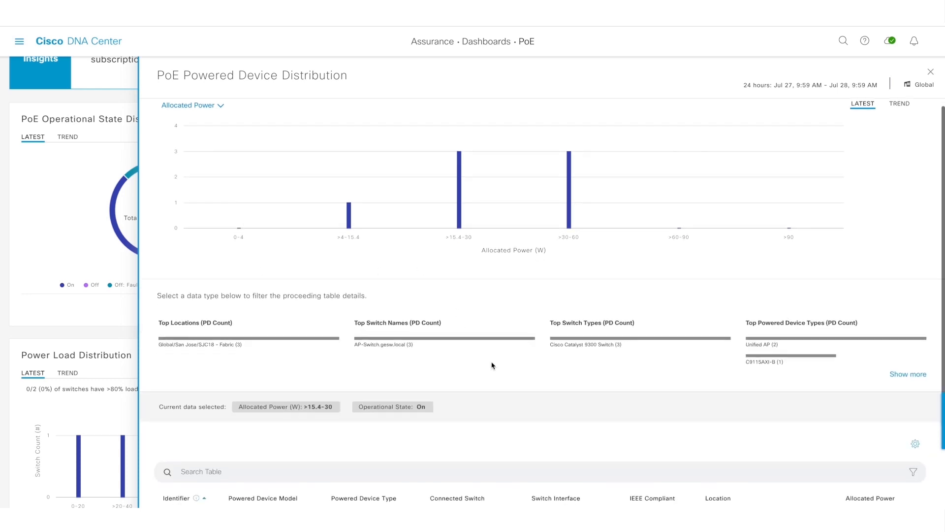
scroll("down", 3)
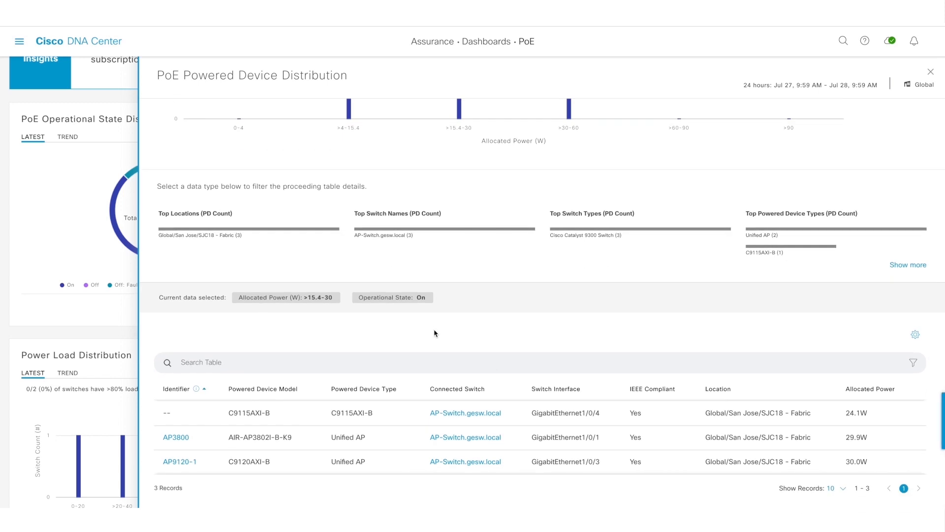
mouse_move(525, 419)
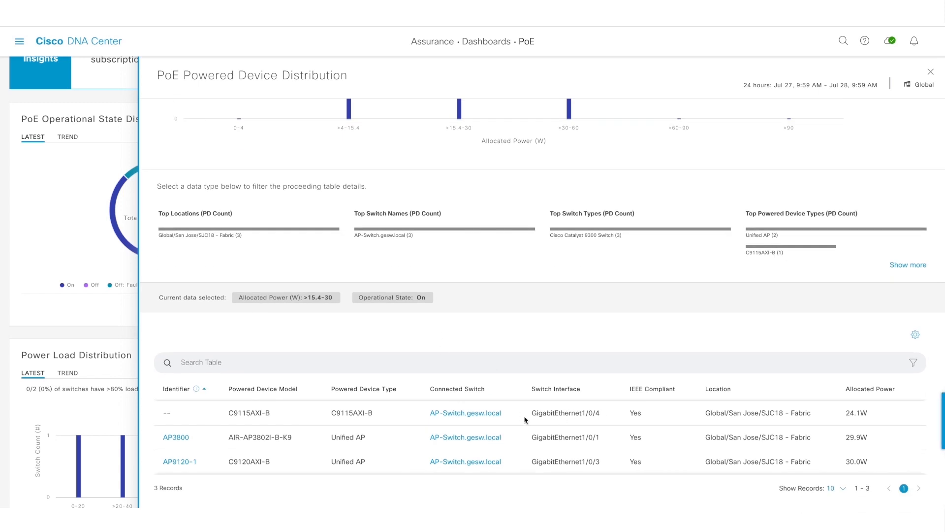
mouse_move(849, 412)
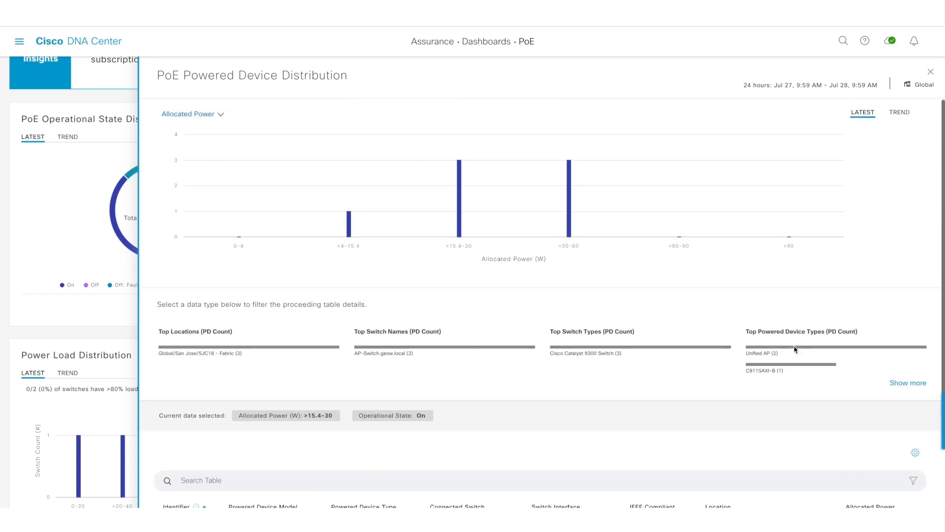
left_click(930, 71)
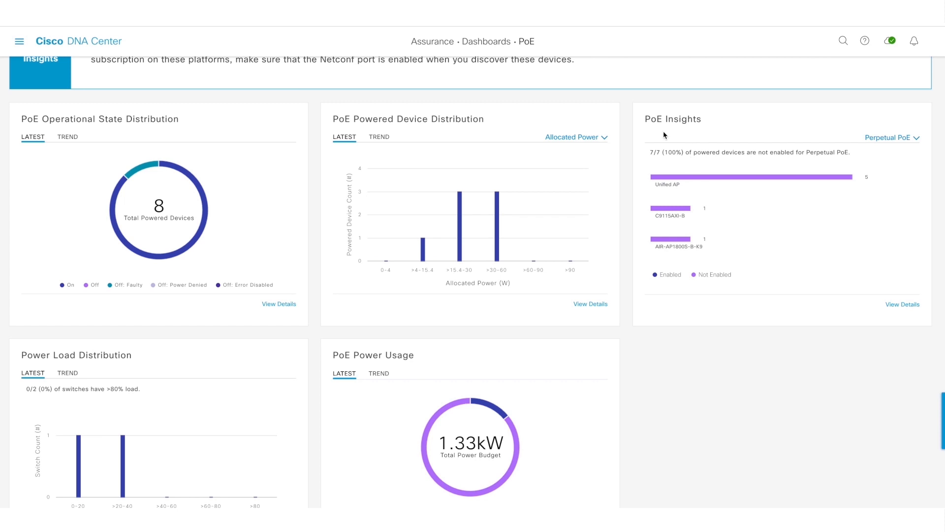
mouse_move(820, 324)
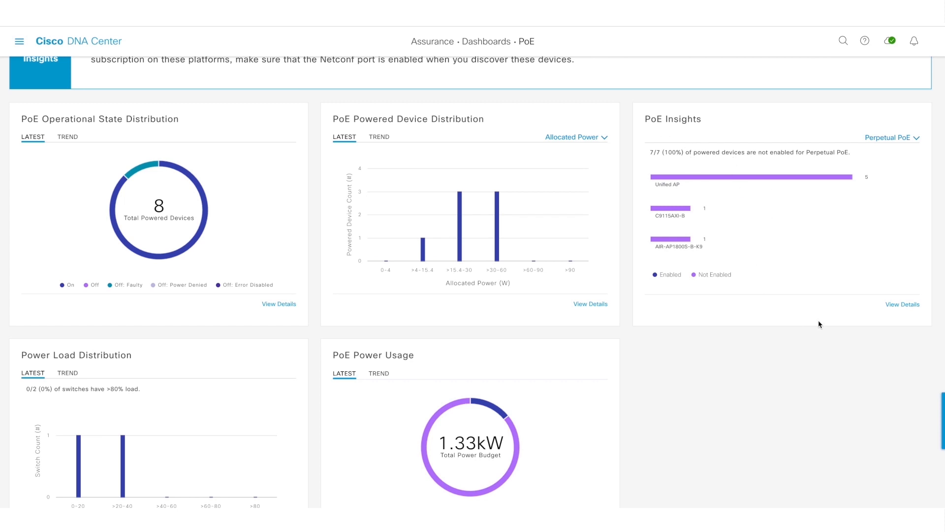
mouse_move(903, 305)
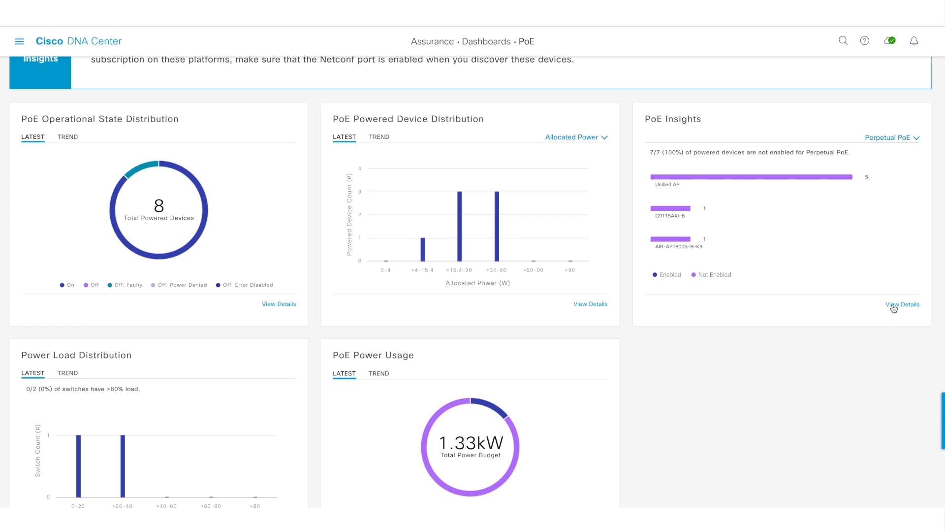
- In the PoE Insights detail, switch from UPOE+ to IEEE Compliant to list compliant Unified APs, then close it
left_click(903, 304)
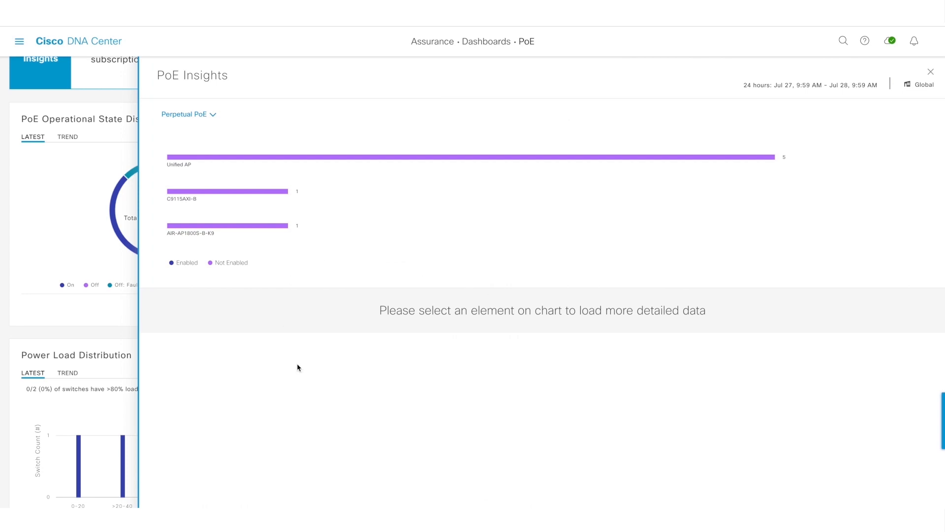
left_click(186, 115)
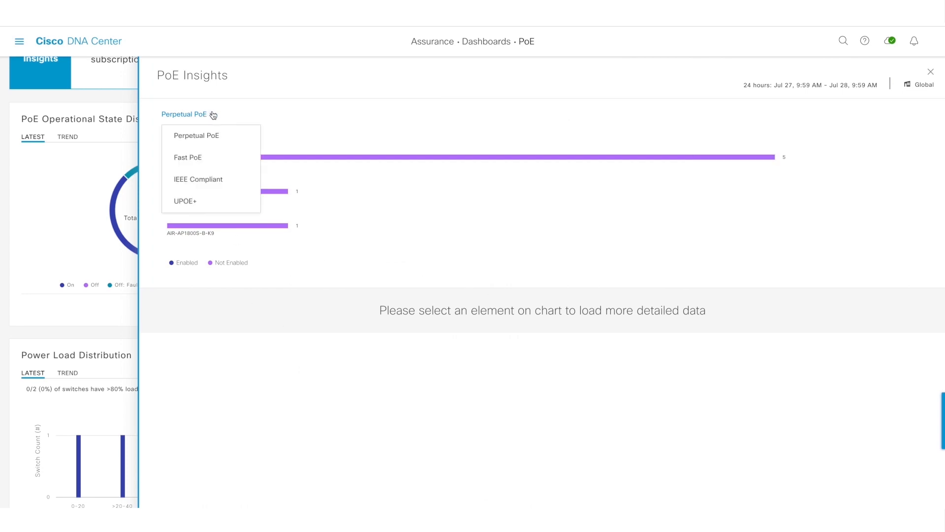
left_click(186, 201)
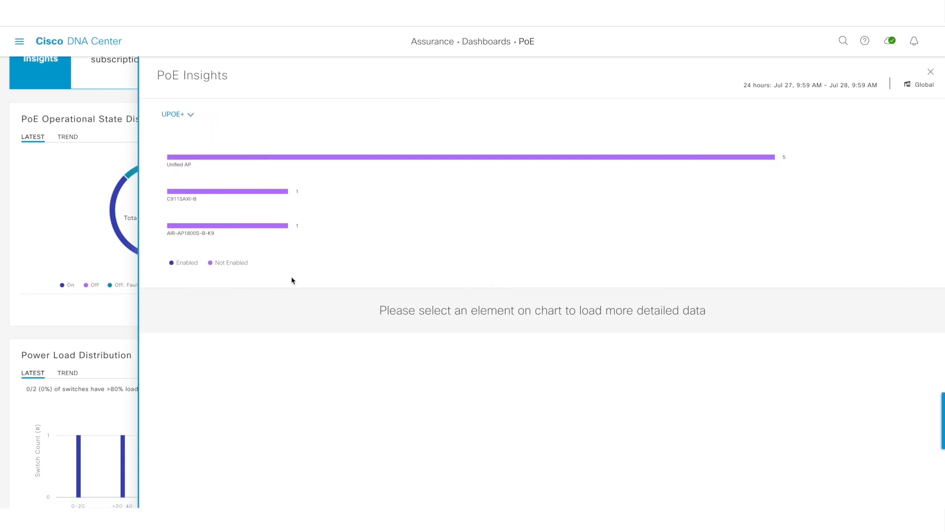
left_click(177, 114)
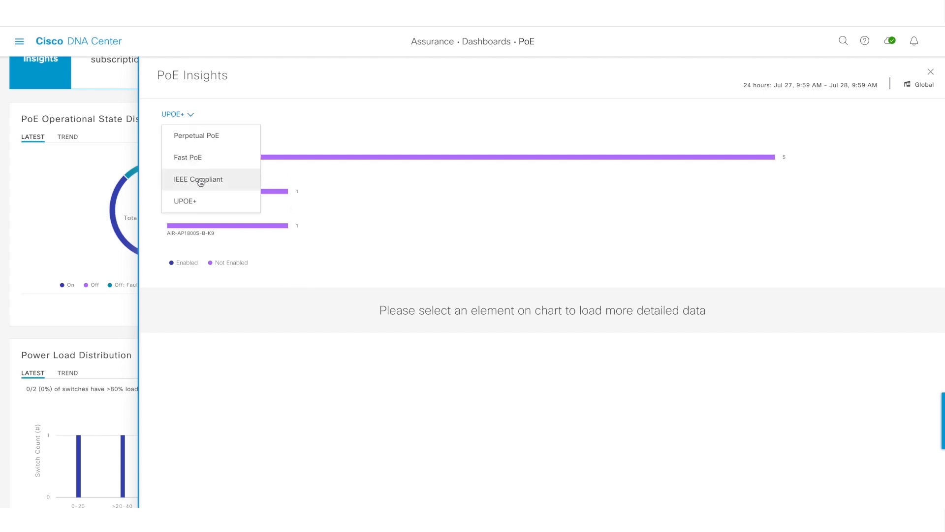
left_click(198, 179)
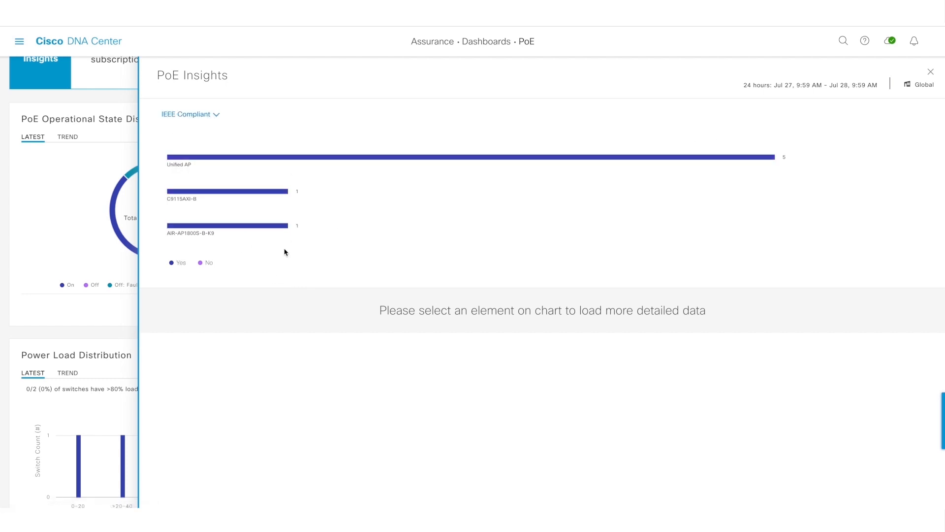
mouse_move(250, 191)
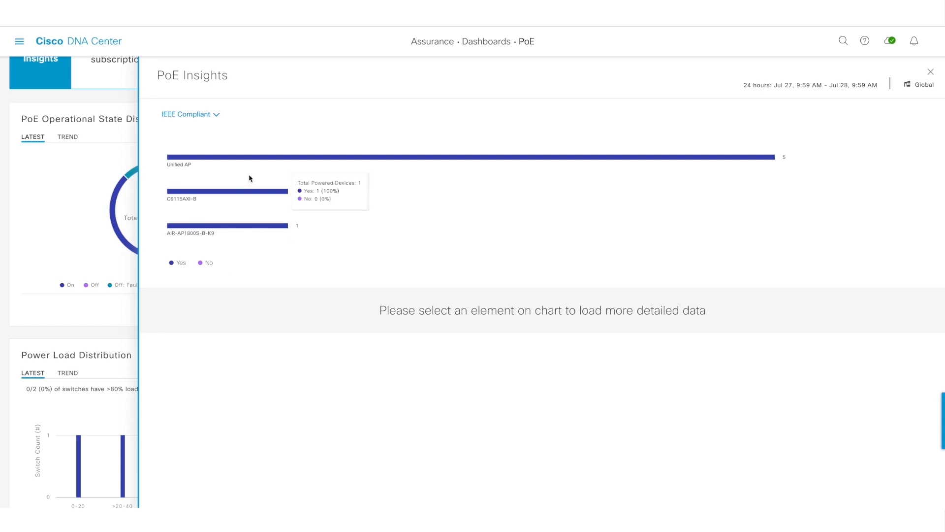
mouse_move(343, 118)
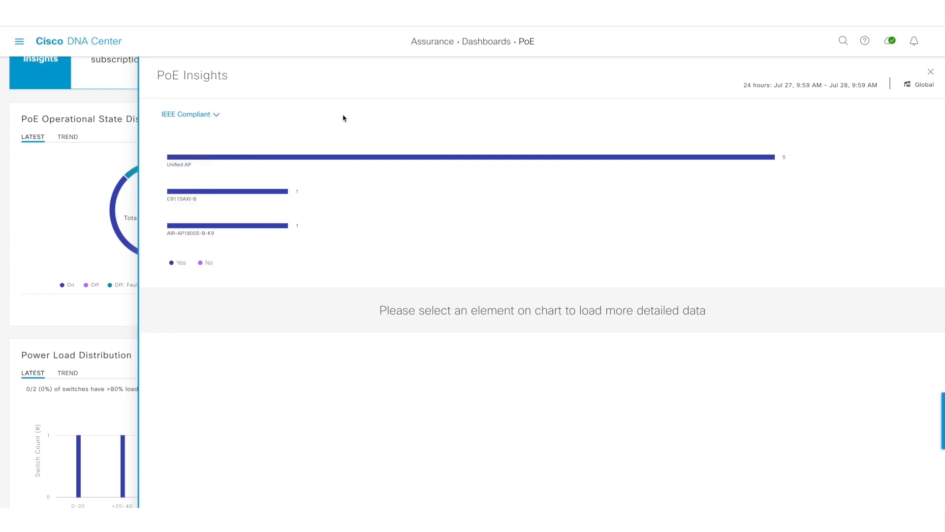
mouse_move(486, 158)
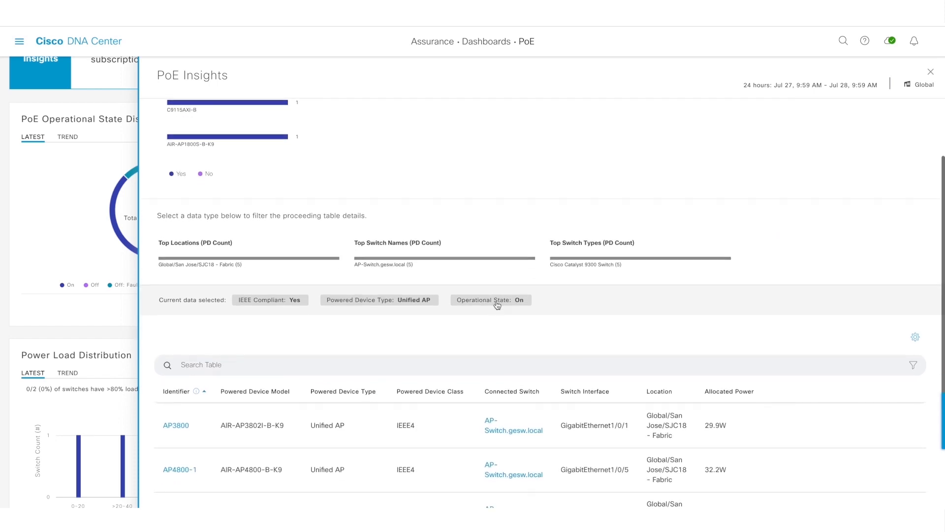
mouse_move(661, 346)
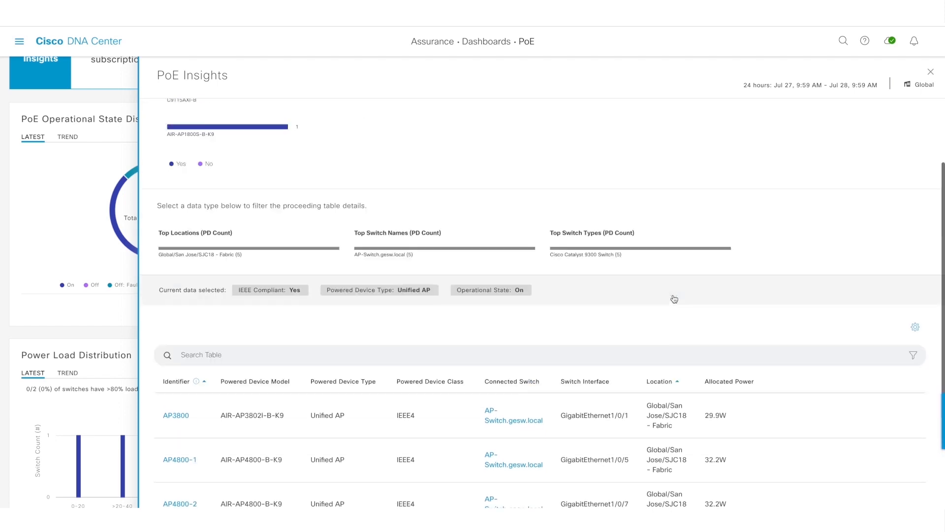
left_click(930, 71)
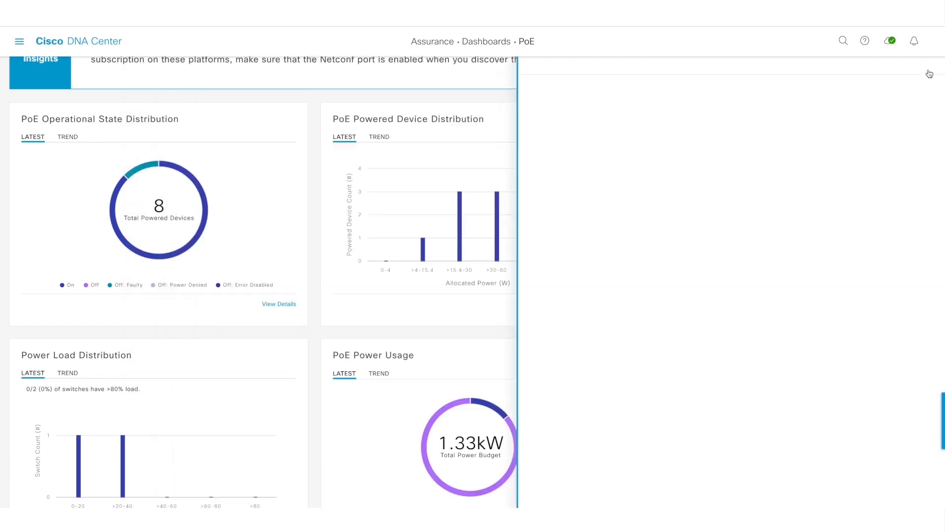
scroll("up", 3)
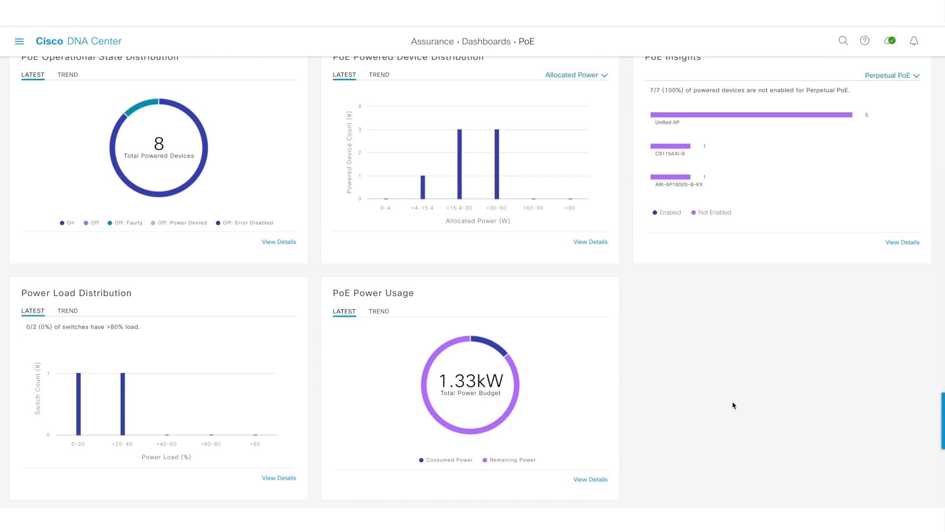
mouse_move(27, 294)
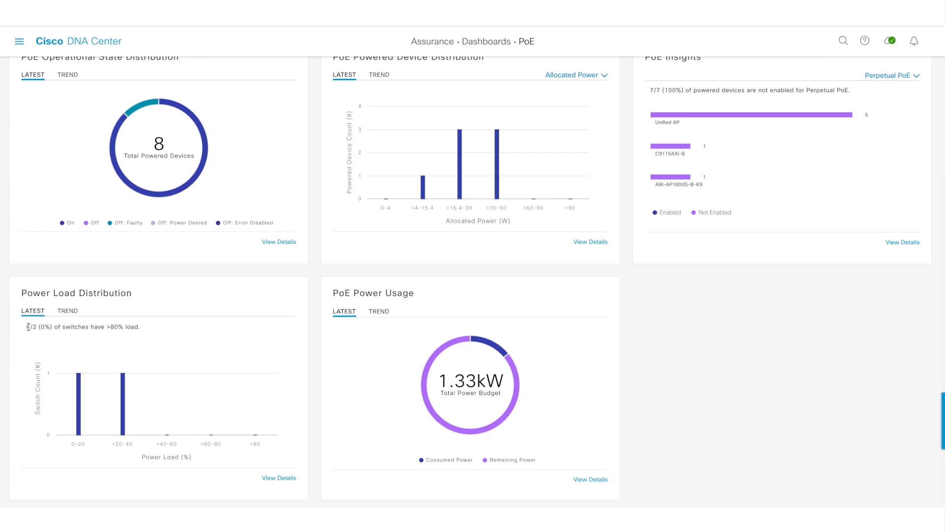
mouse_move(177, 469)
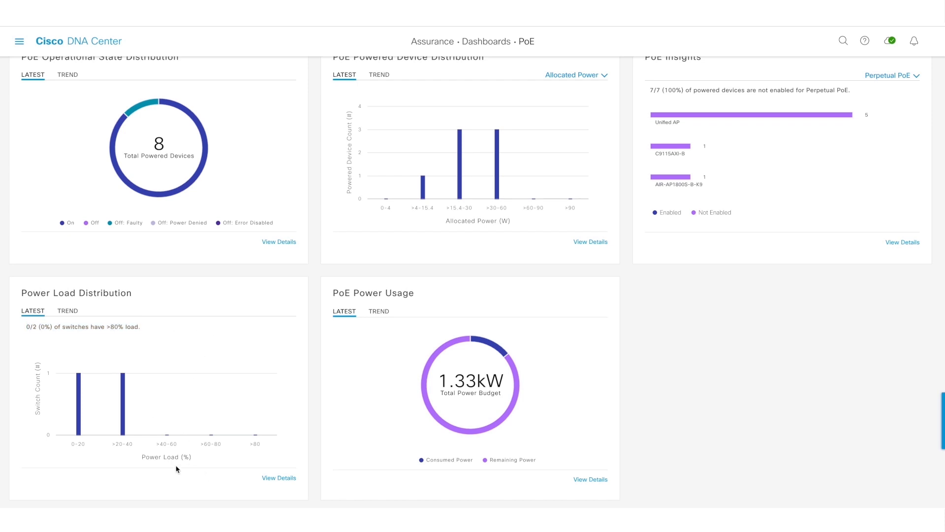
mouse_move(238, 436)
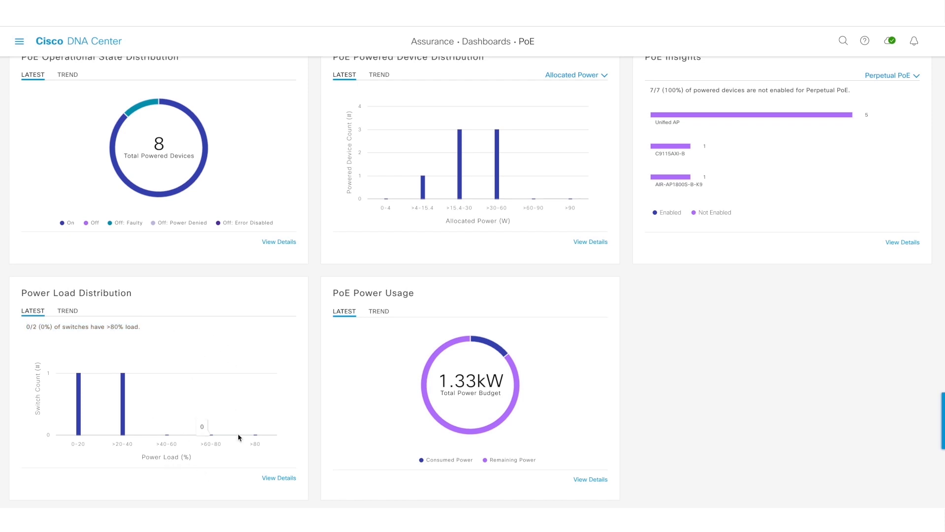
left_click(278, 478)
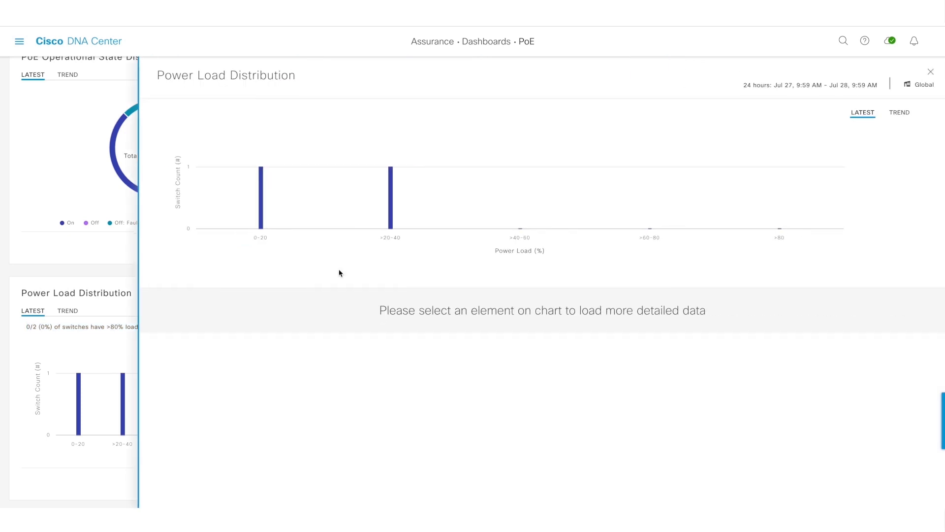
mouse_move(260, 207)
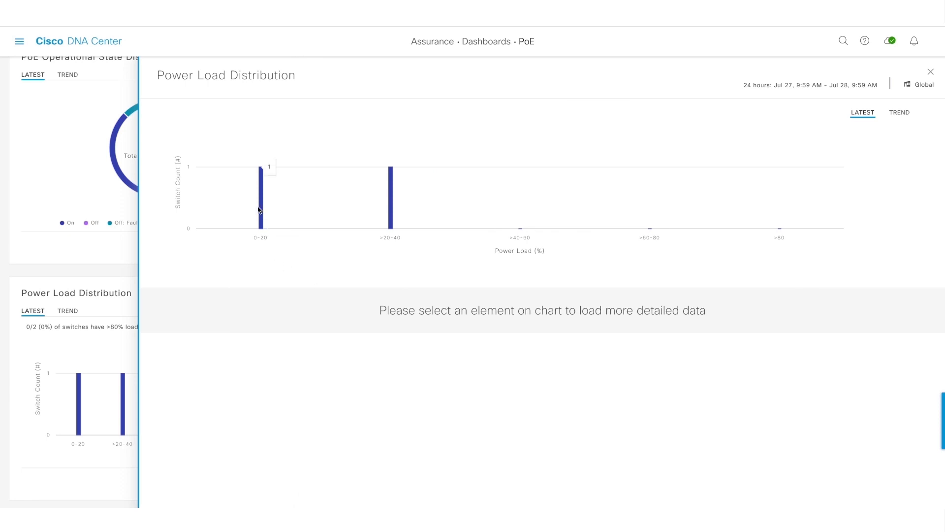
mouse_move(260, 213)
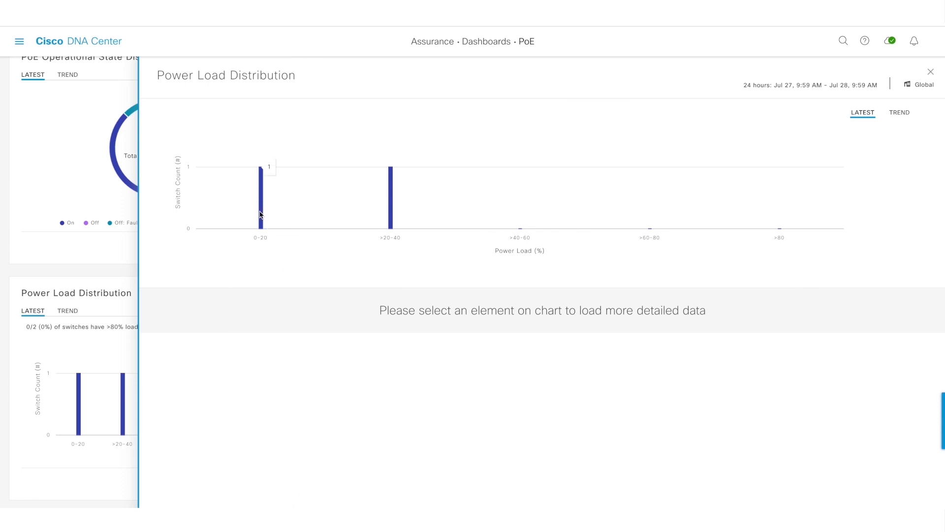
left_click(260, 193)
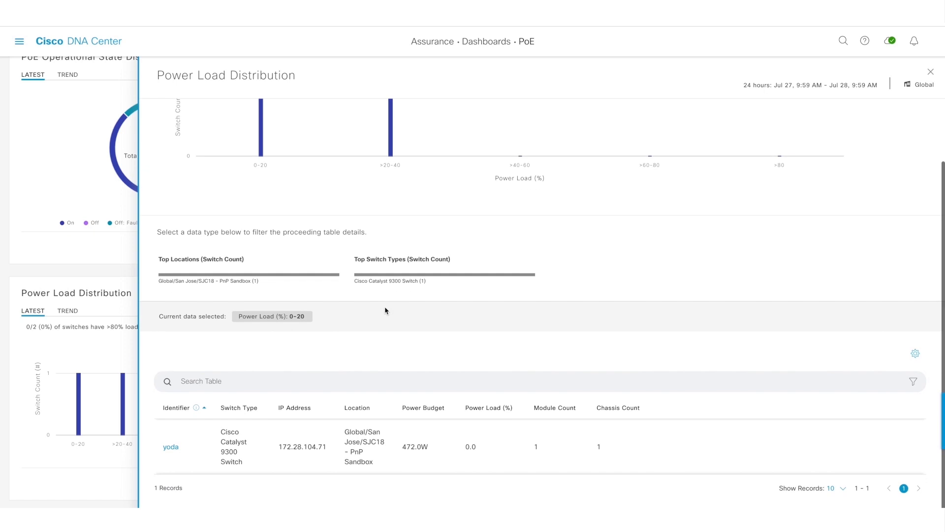
mouse_move(433, 450)
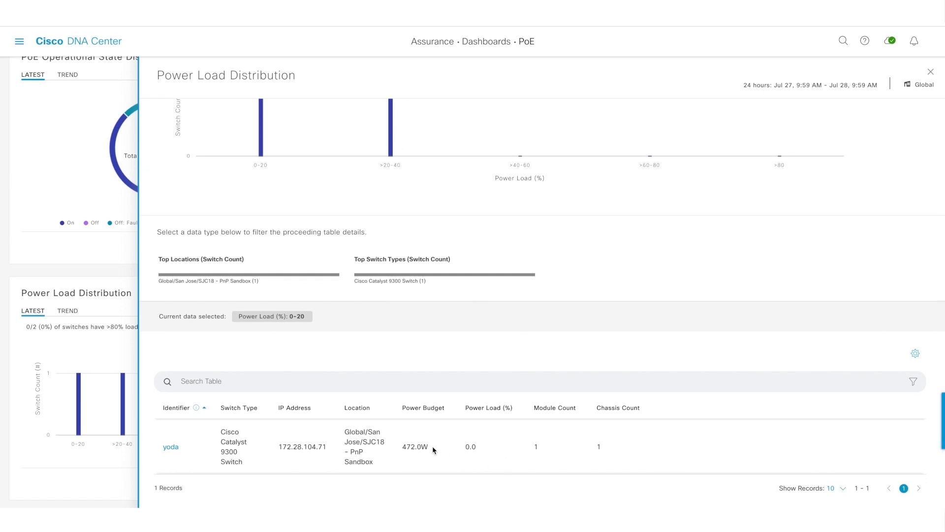
mouse_move(929, 71)
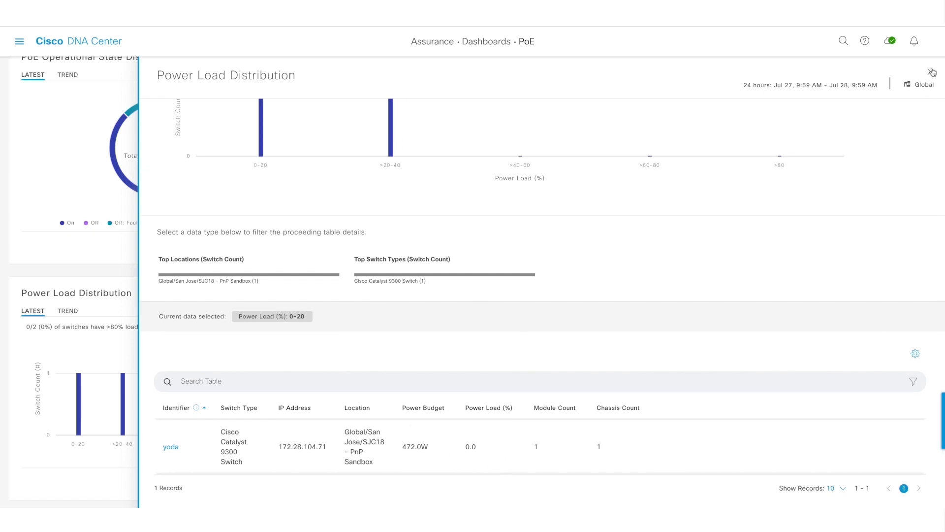
left_click(932, 71)
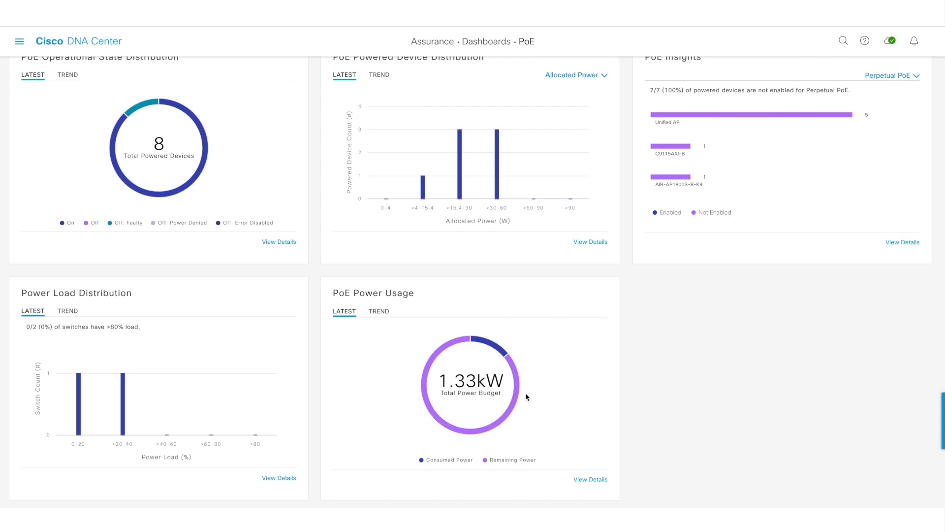
left_click(590, 479)
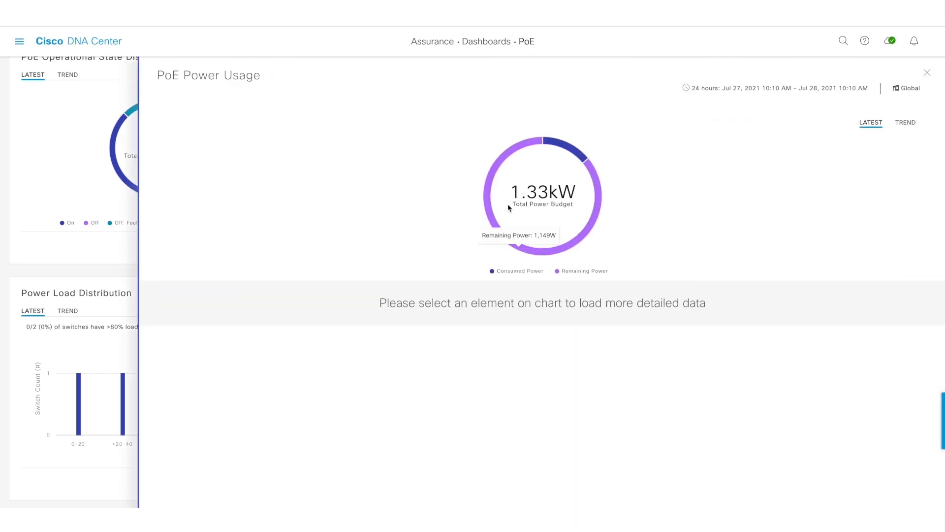
mouse_move(499, 178)
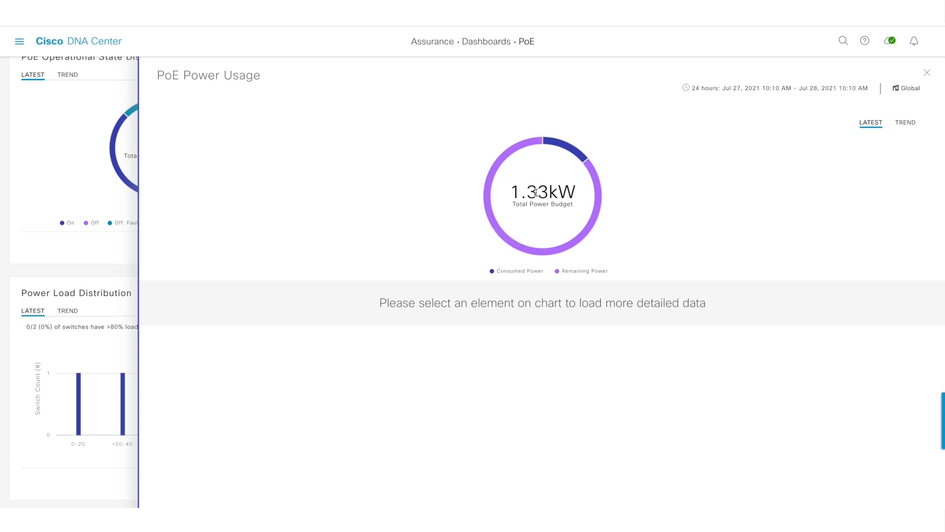
mouse_move(558, 141)
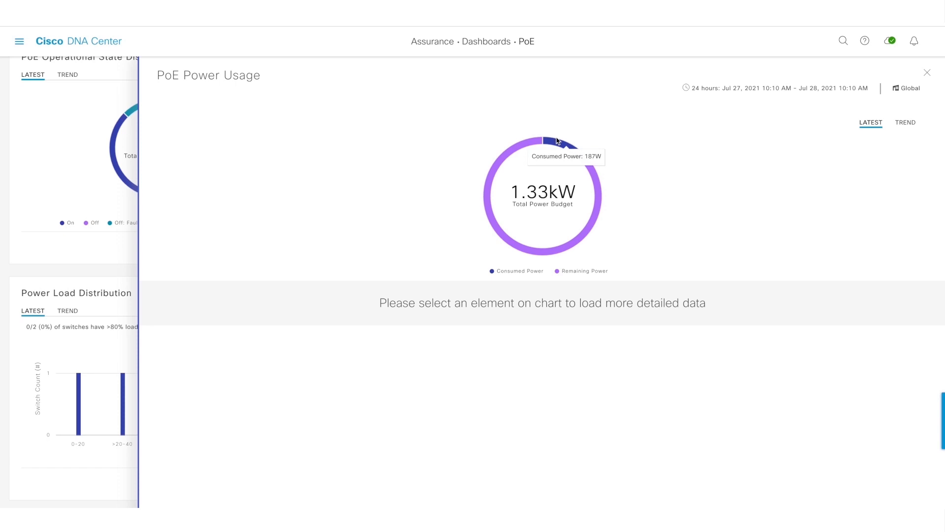
left_click(552, 136)
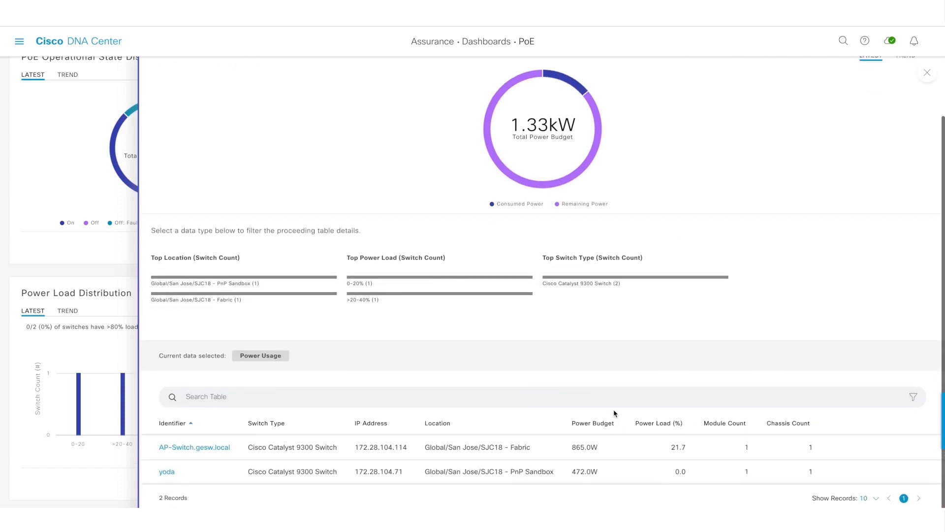
scroll("up", 3)
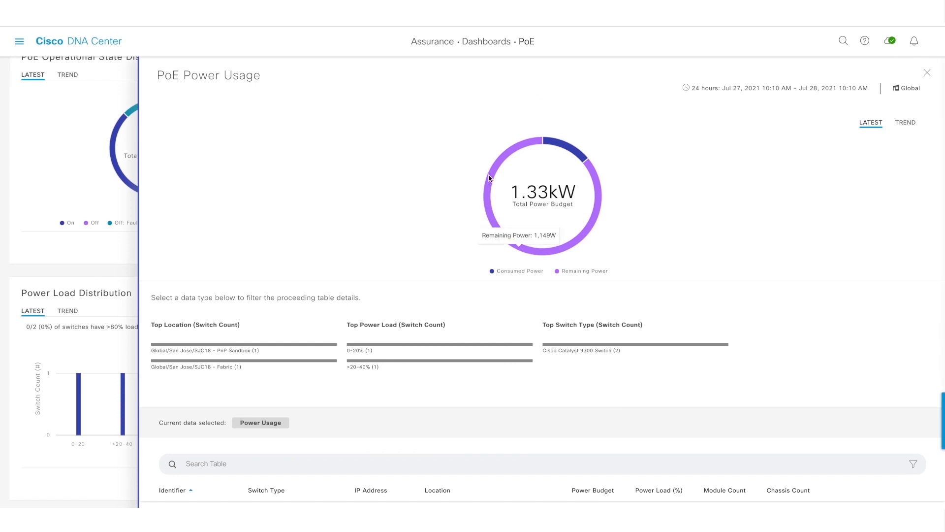
scroll("down", 3)
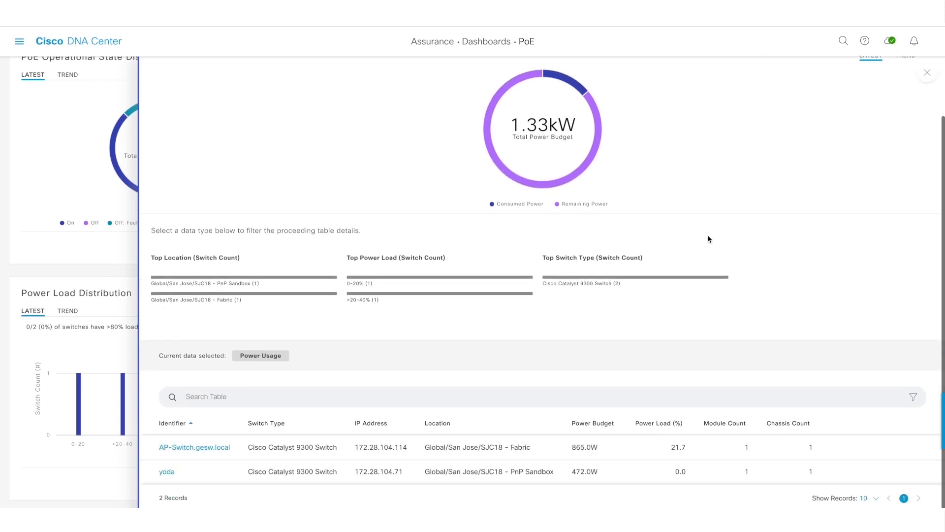
mouse_move(201, 475)
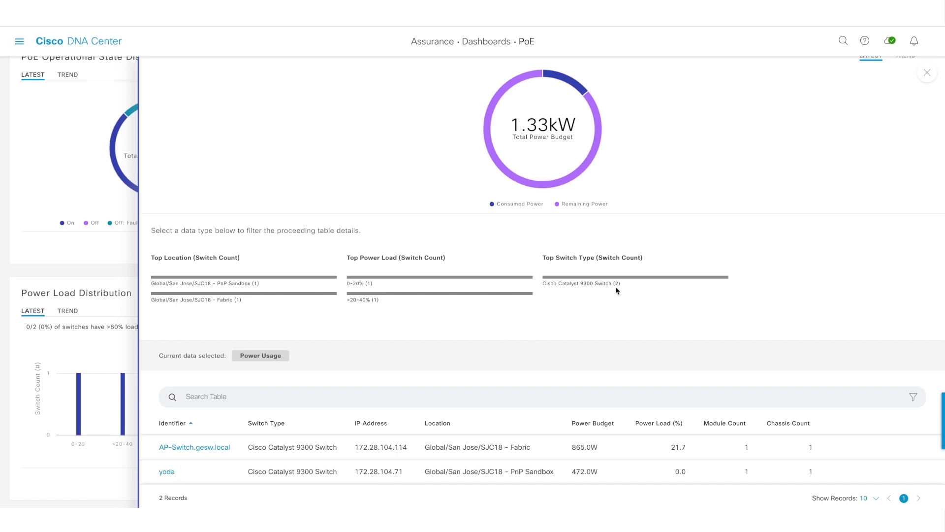
mouse_move(928, 73)
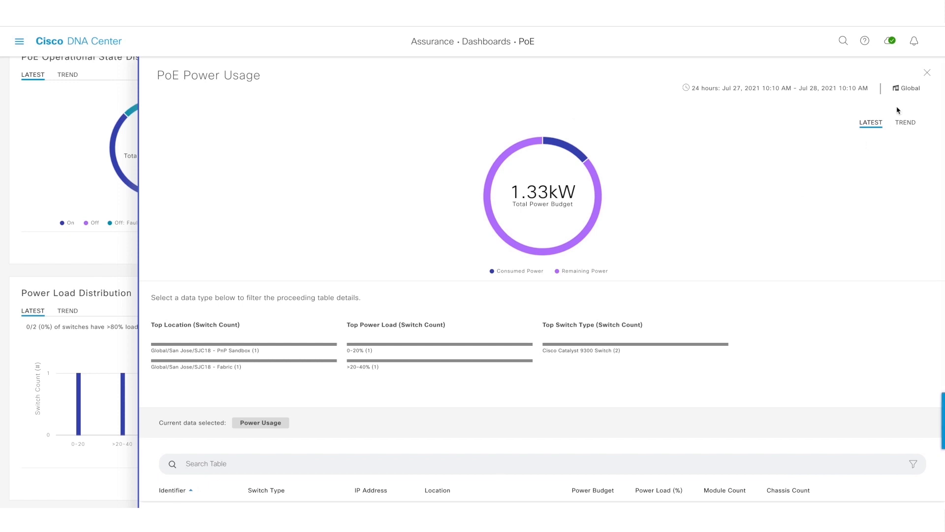
mouse_move(927, 72)
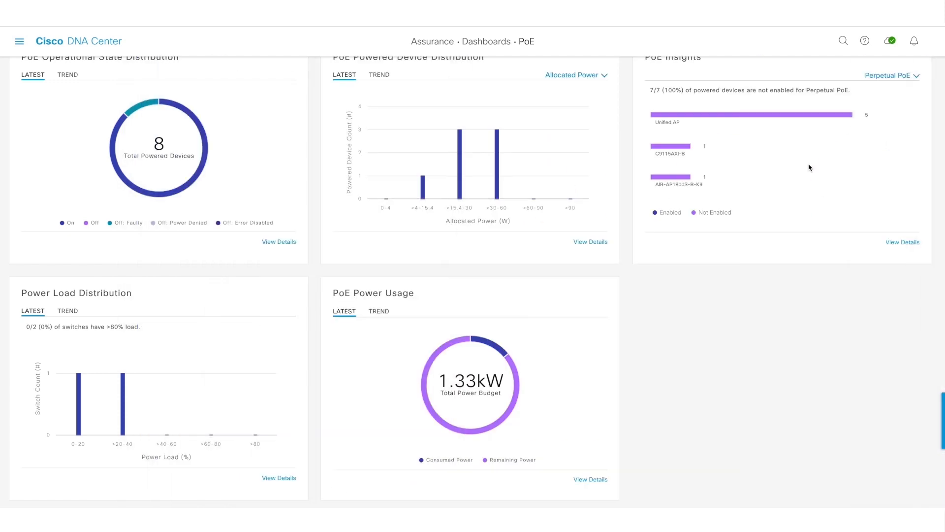
scroll("up", 3)
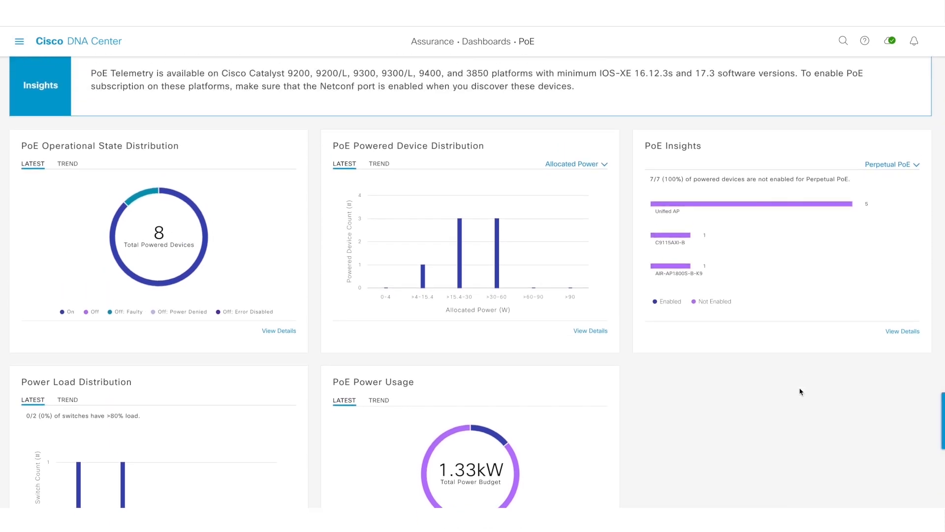